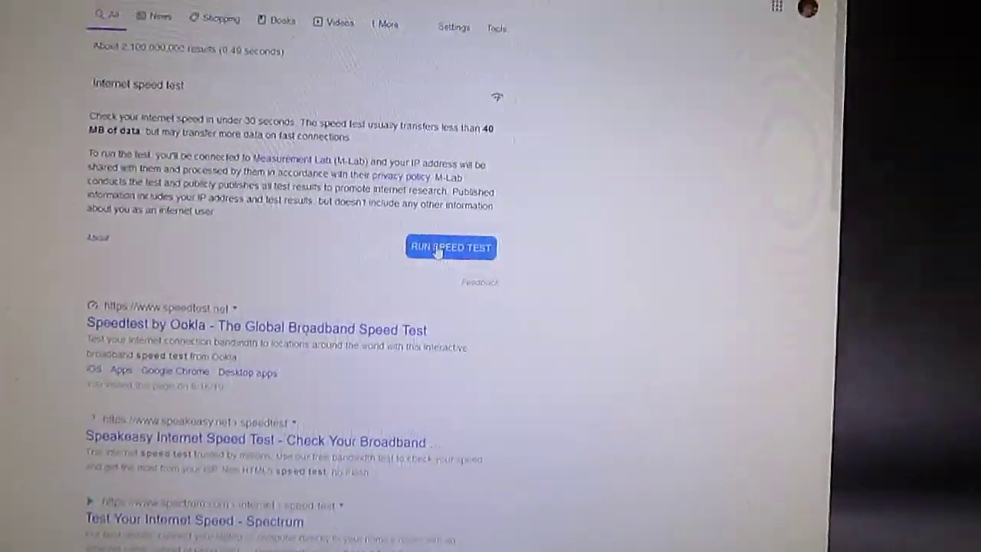
# - Run Google's internet speed test so it starts measuring download speed (~44.7 Mbps)
pyautogui.click(451, 247)
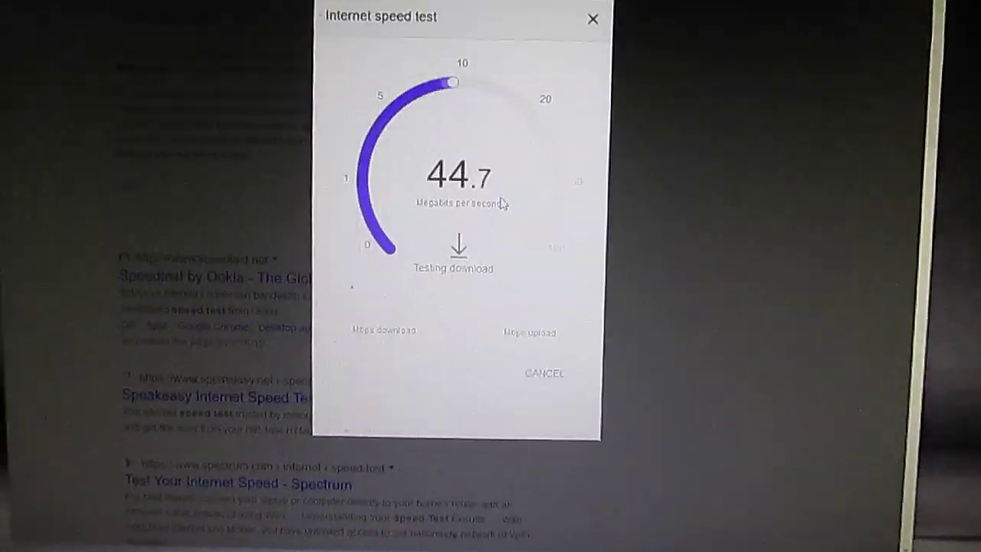